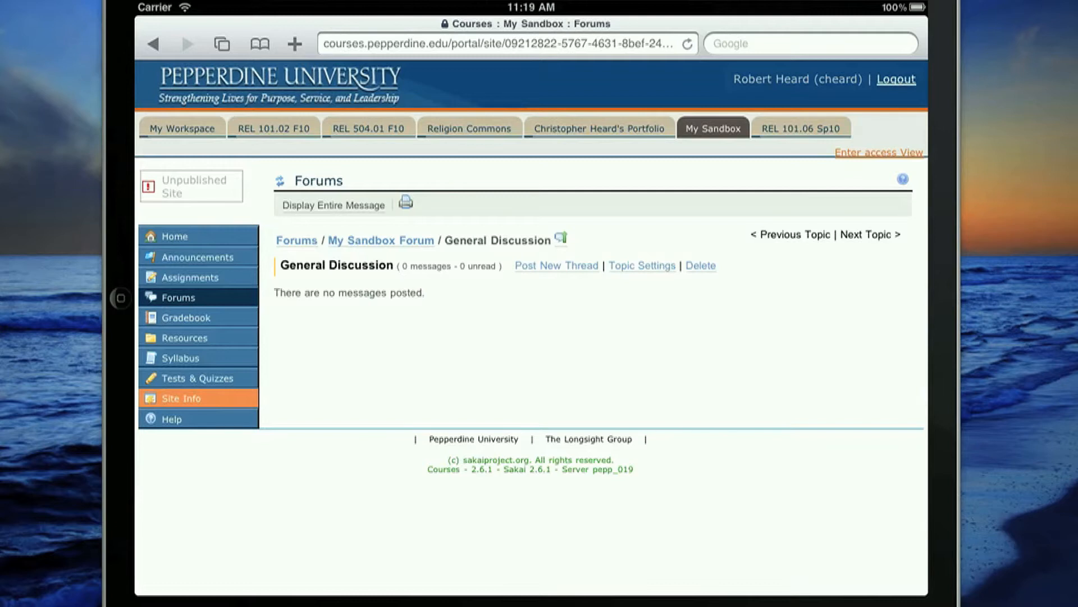
Step: Start a new General Discussion thread and begin the title with 'My th'
click(555, 265)
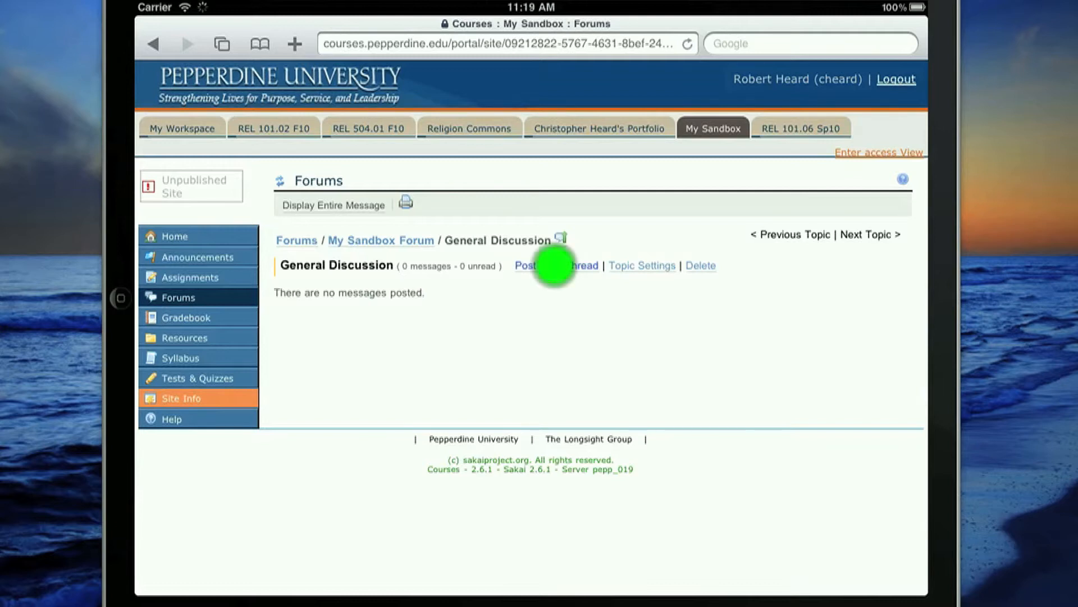
click(555, 266)
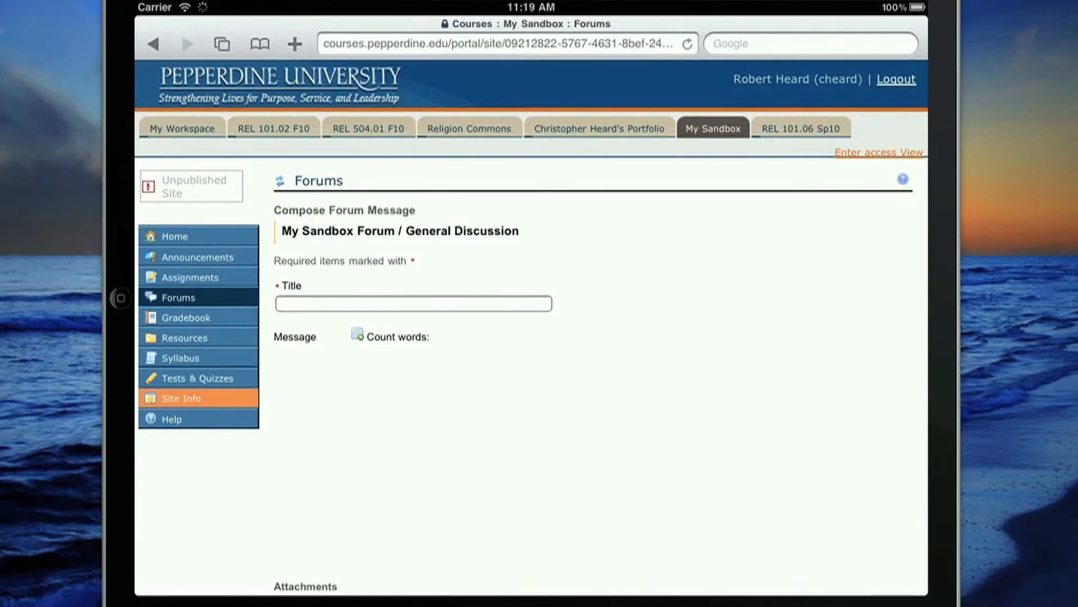
click(413, 303)
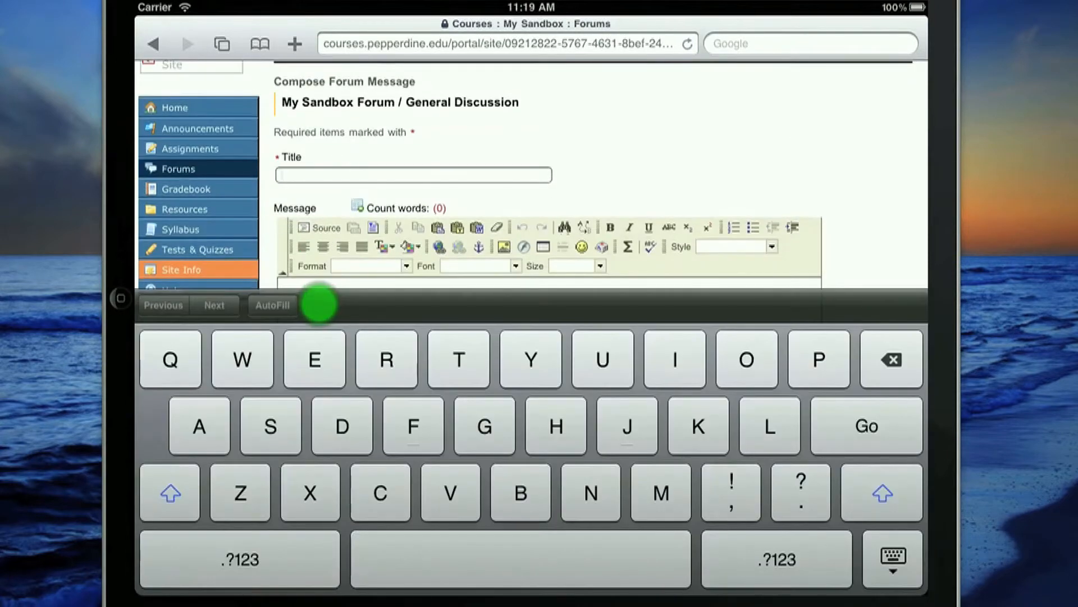
text(My)
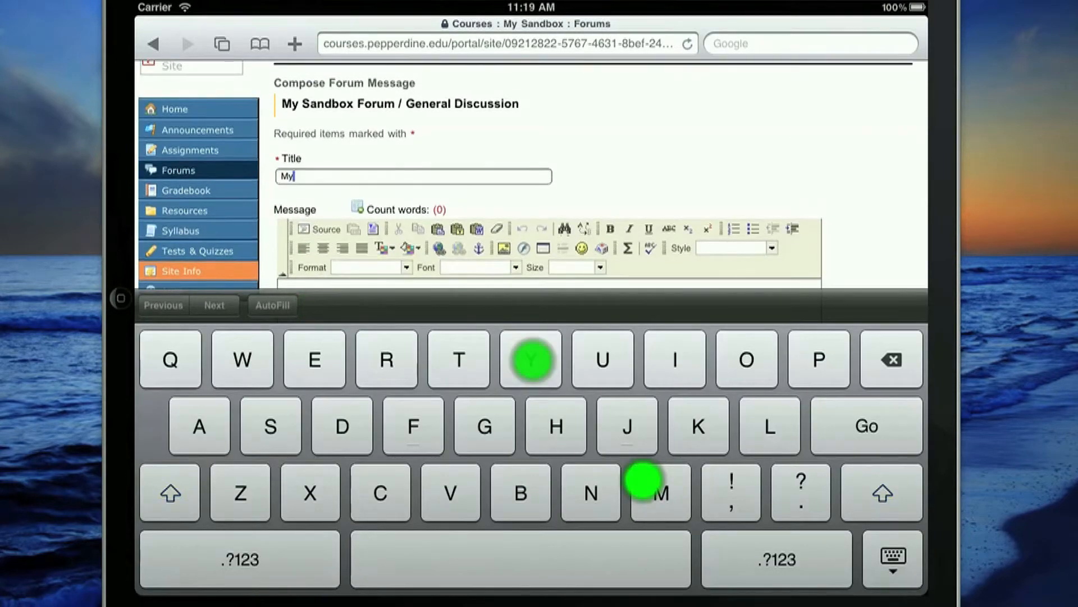
text(th)
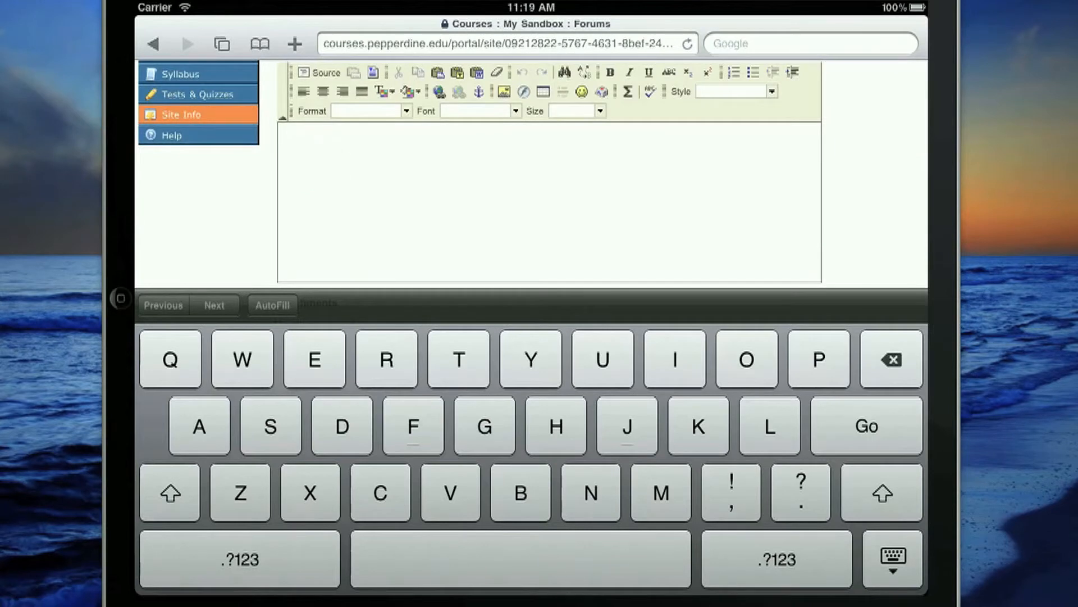
Step: Complete the title 'My thread' and bring up the Paste as Plain Text box
click(325, 165)
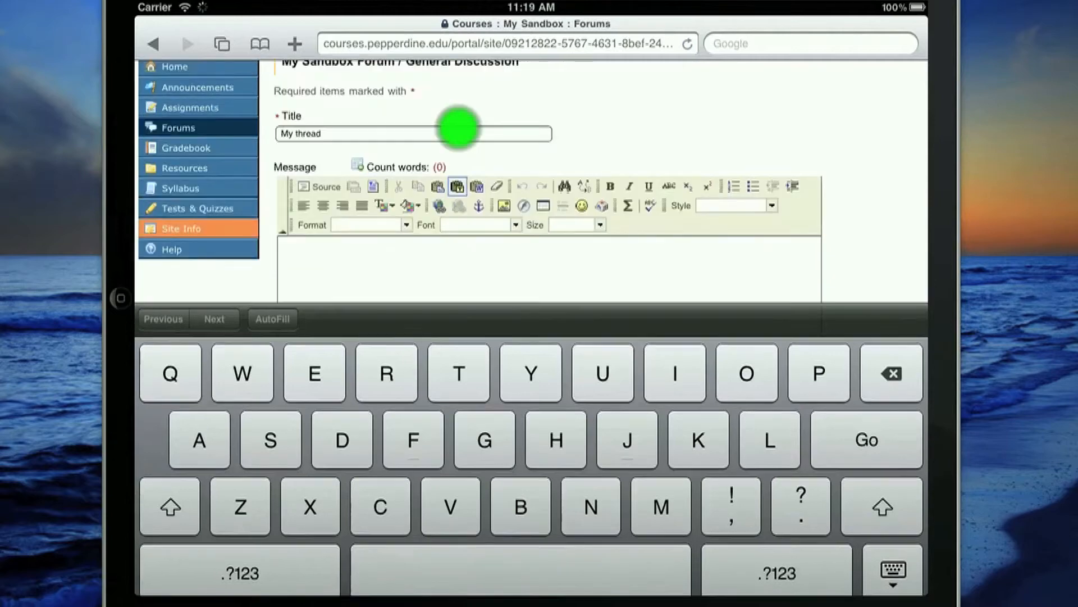
click(456, 186)
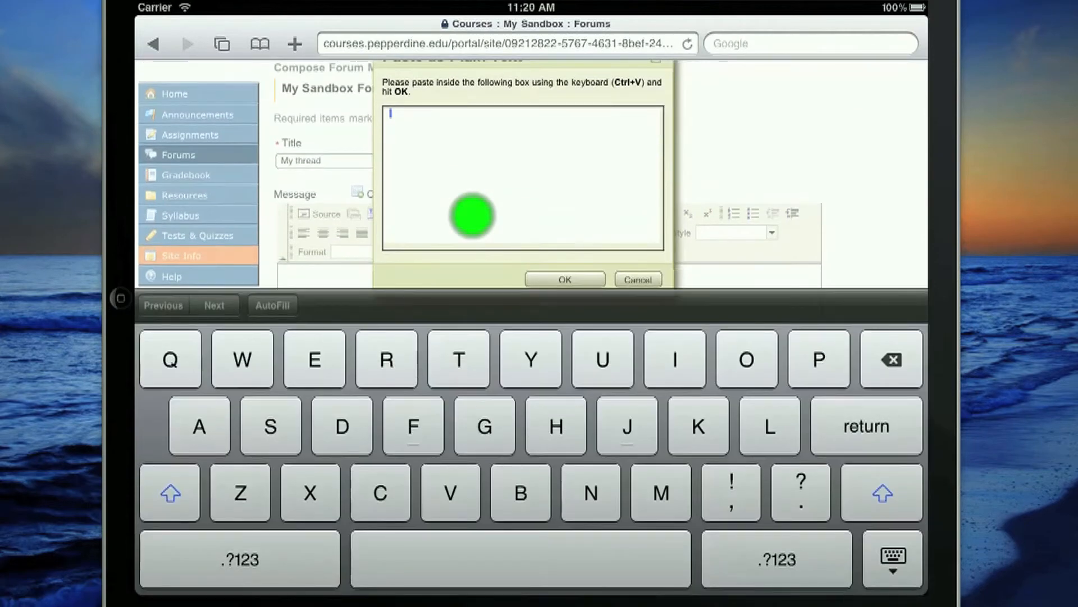
Step: Insert 'My text' into the message body as plain text
click(661, 492)
text(My text)
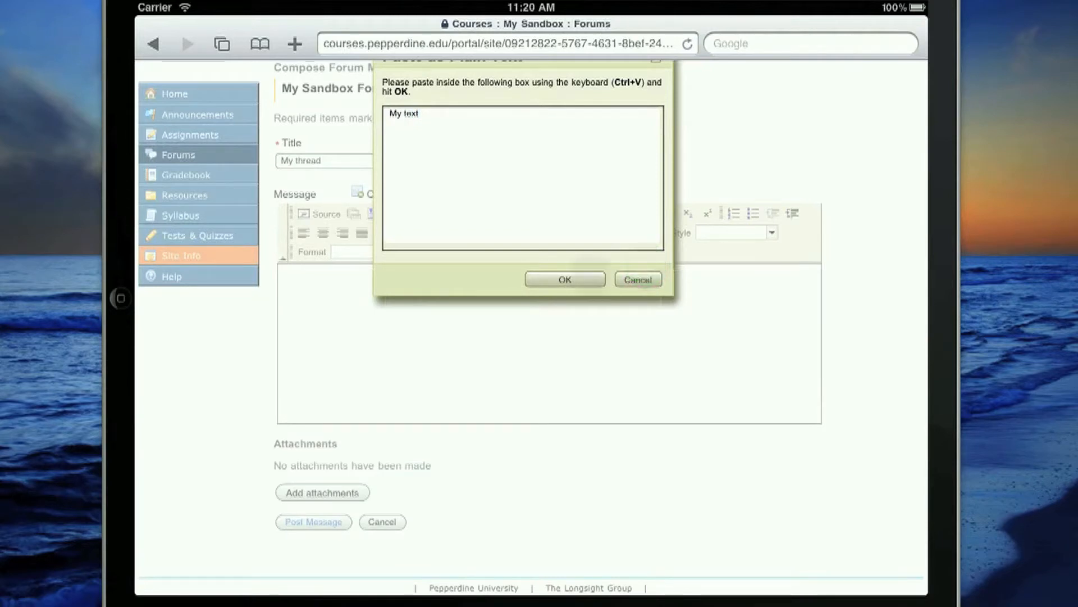
click(564, 279)
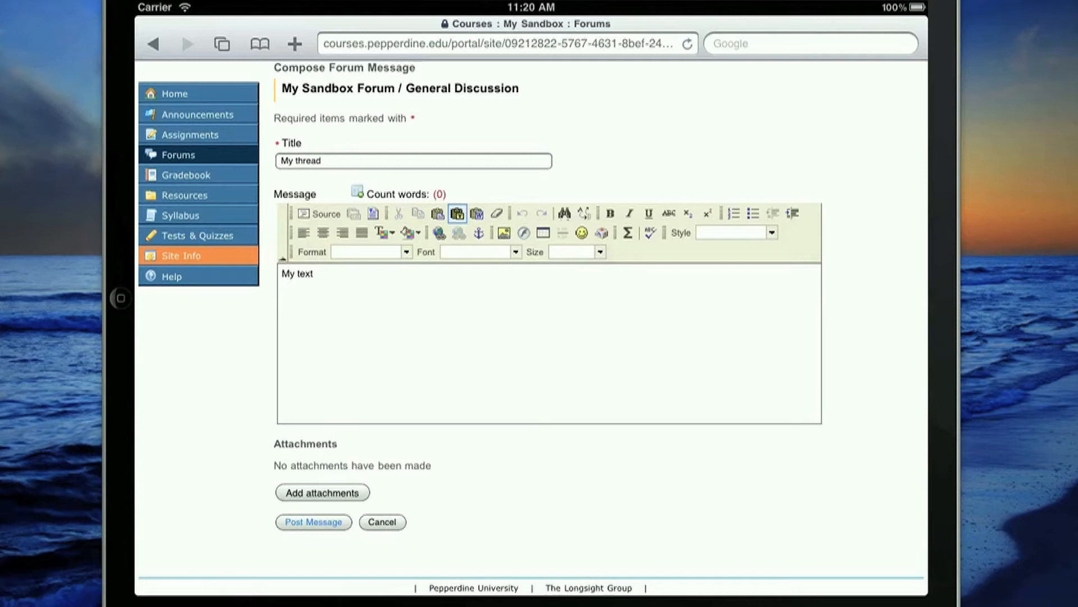
Step: Select 'My text' in the body and switch to HTML source showing 'My text&nbsp;'
click(307, 275)
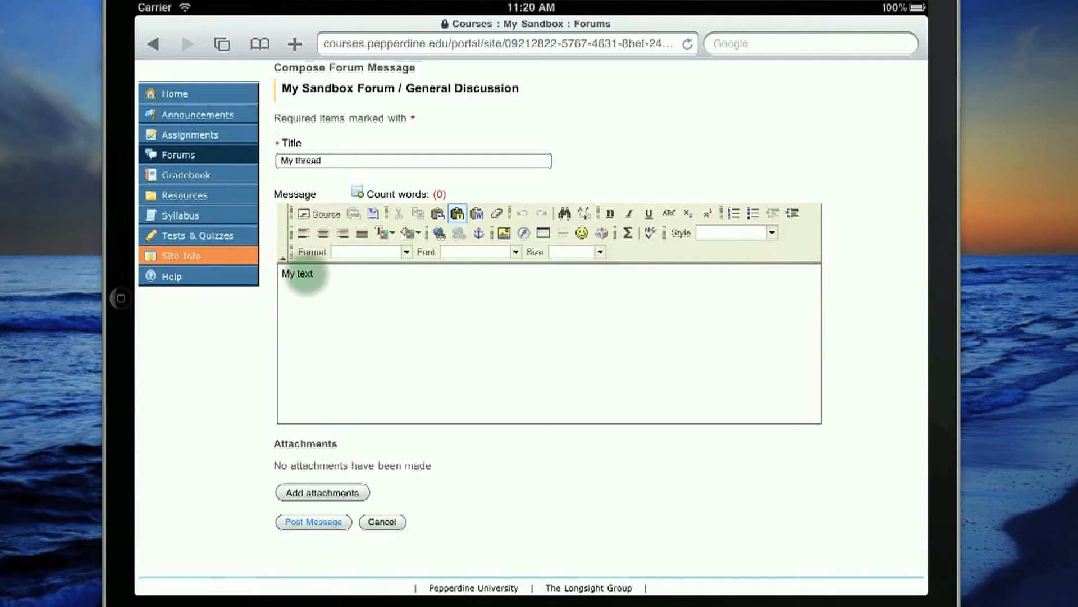
double_click(299, 274)
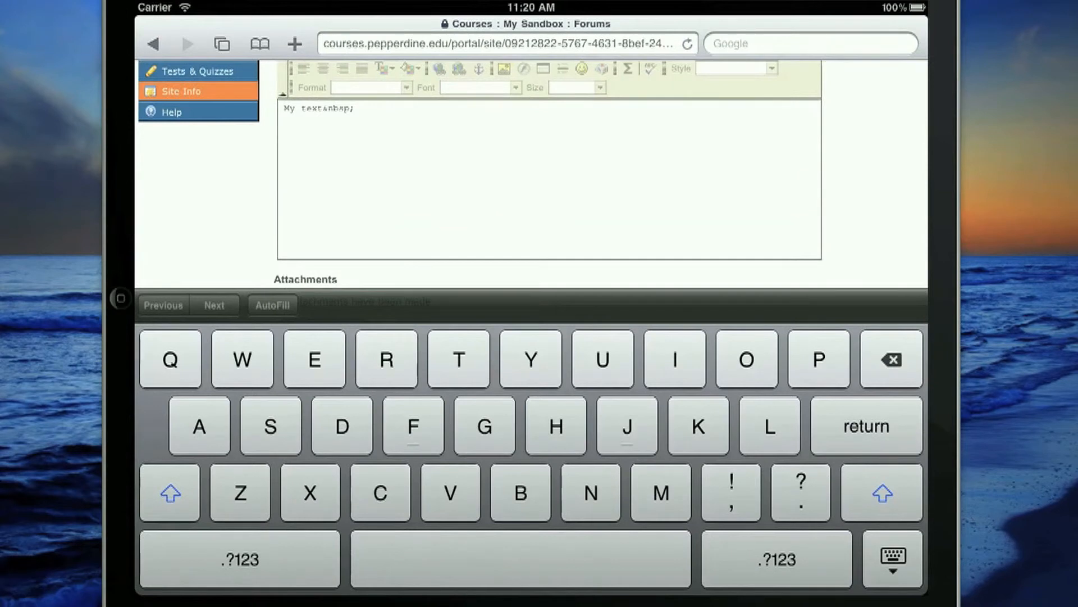
Step: Delete the trailing '&nbsp;' and begin typing '<em' before 'My' in the source
click(357, 114)
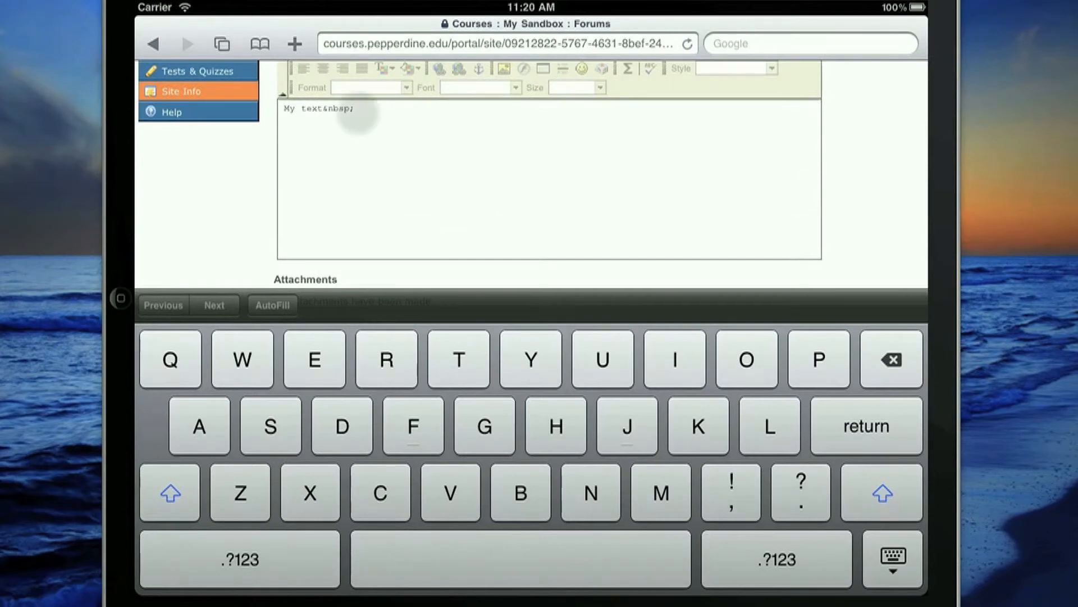
click(356, 112)
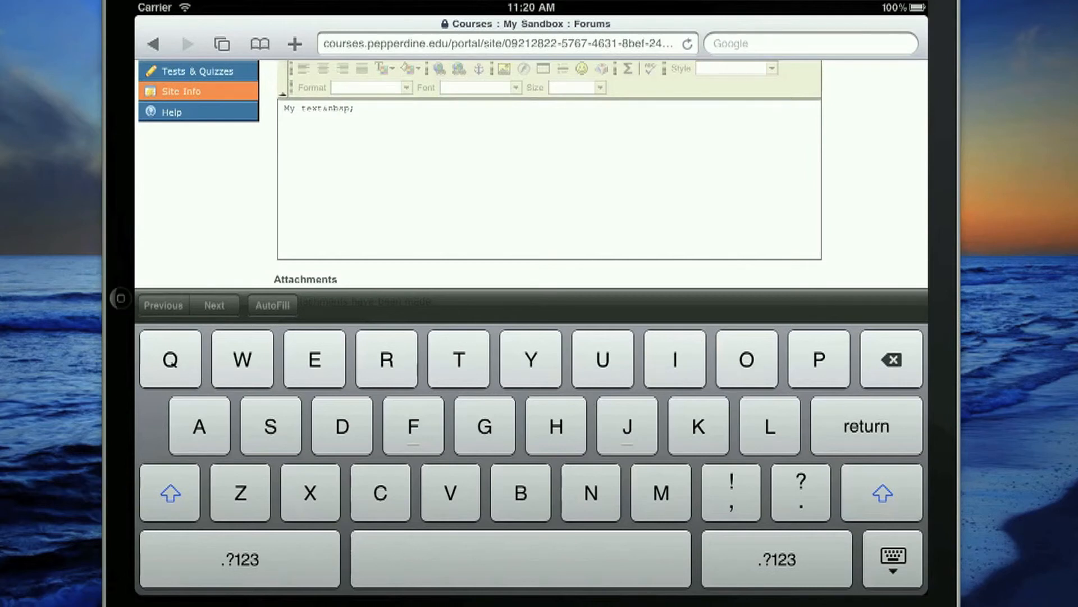
click(358, 110)
text(<em)
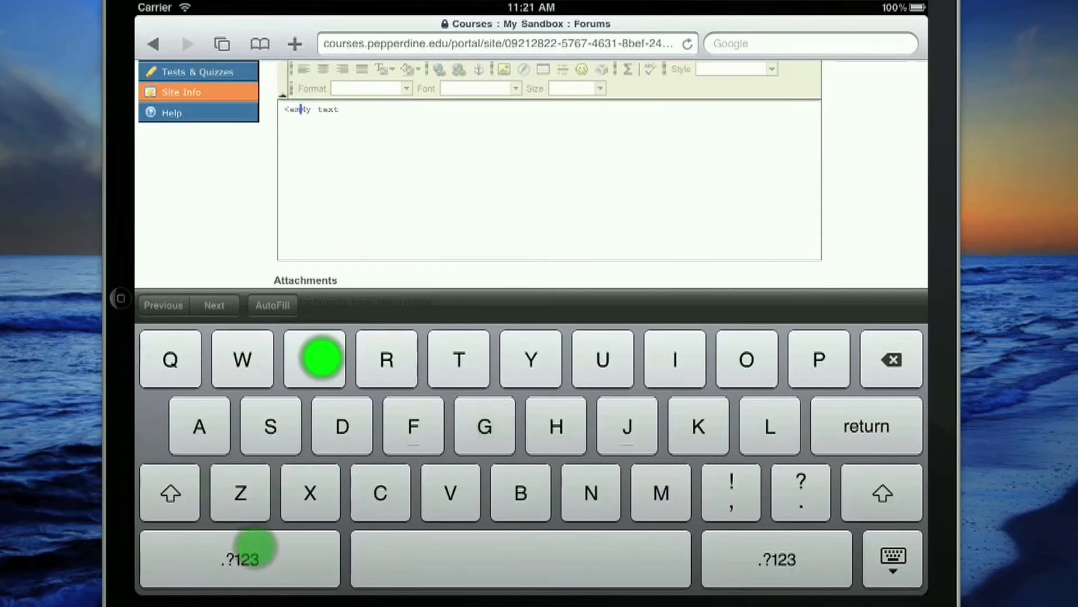
Step: Complete the tags so the source reads '<em>My</em> text'
click(239, 558)
text(>)
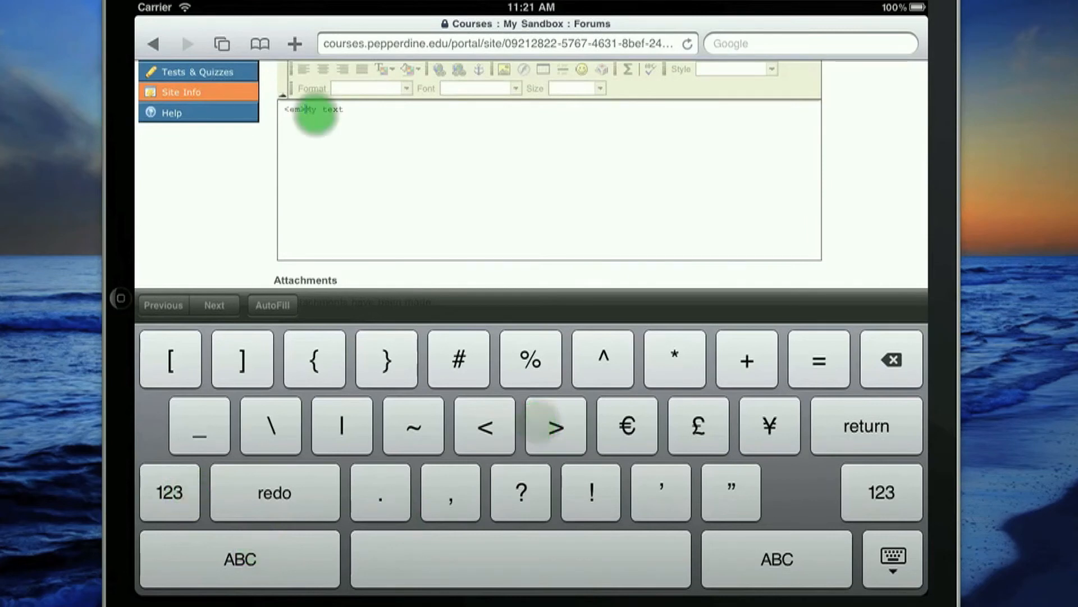
click(316, 117)
text(</)
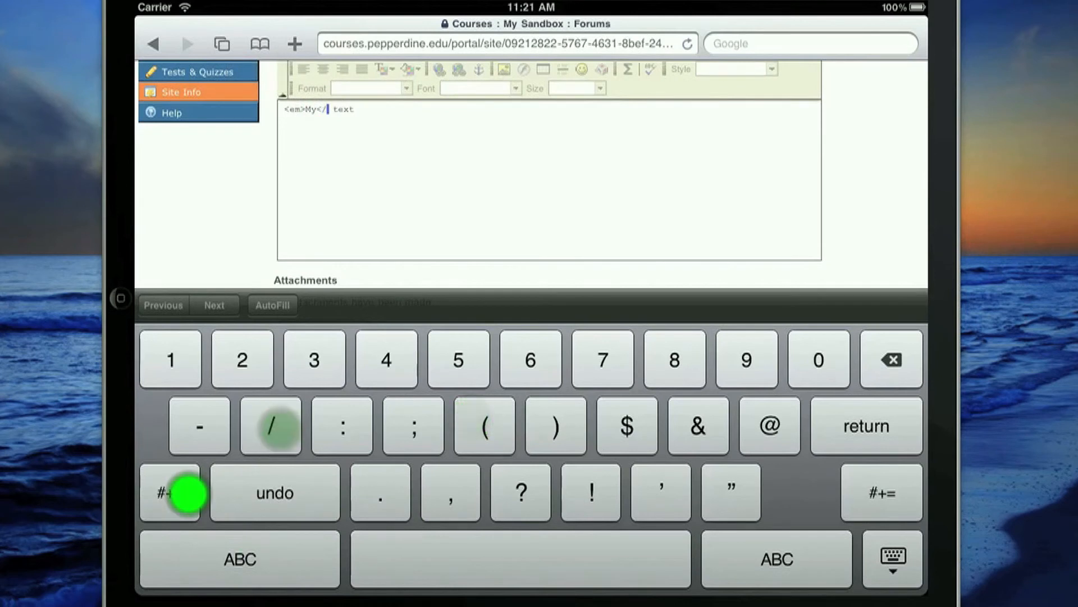
click(175, 493)
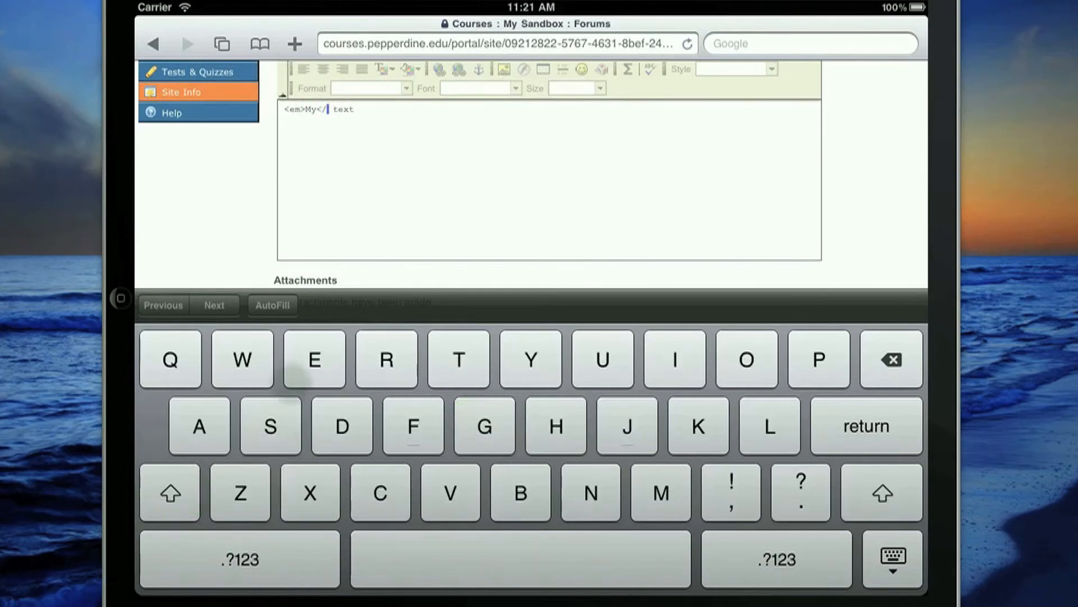
click(239, 558)
text(em>)
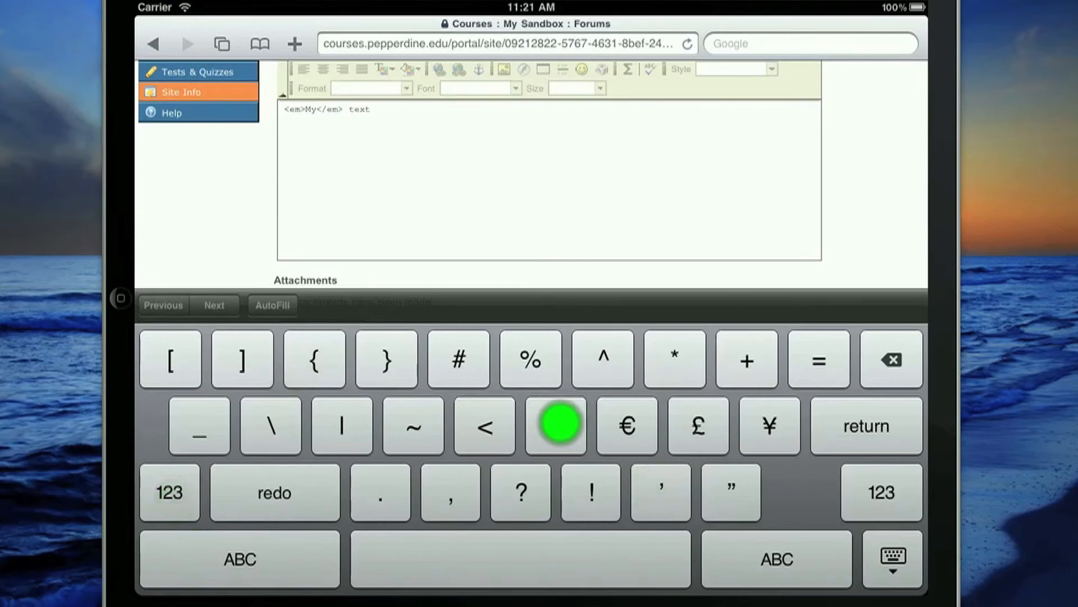
click(891, 558)
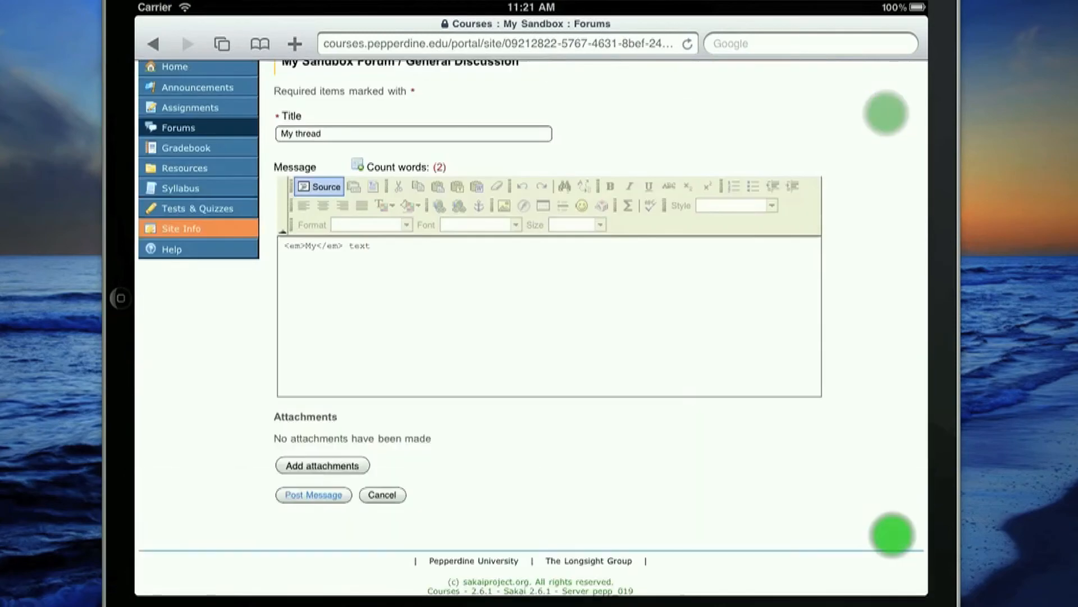
Step: Leave HTML source so 'My' shows italicized before 'text' in the body
click(318, 186)
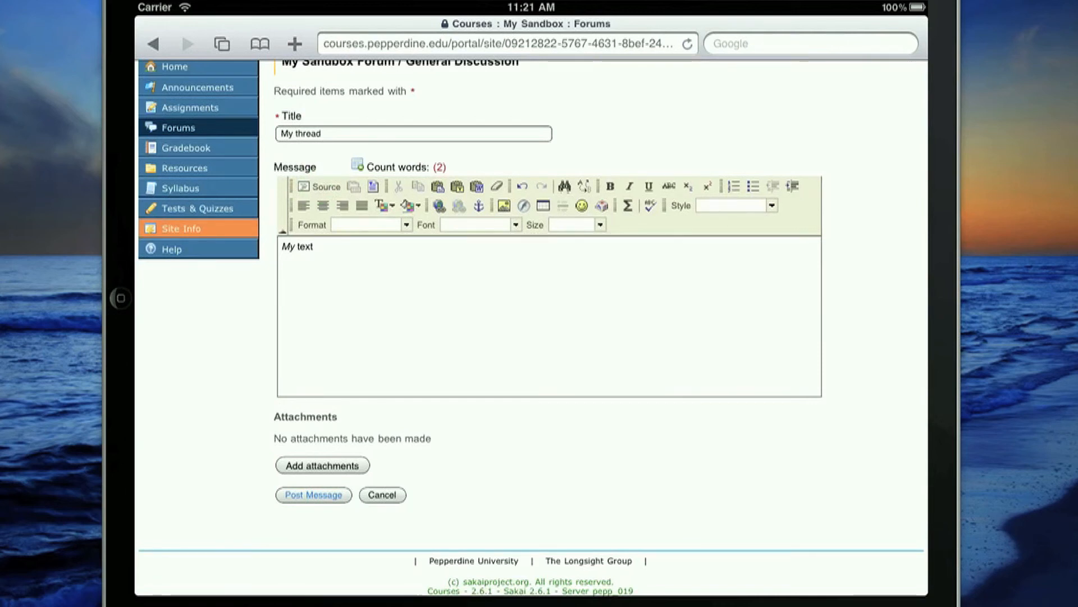
click(320, 249)
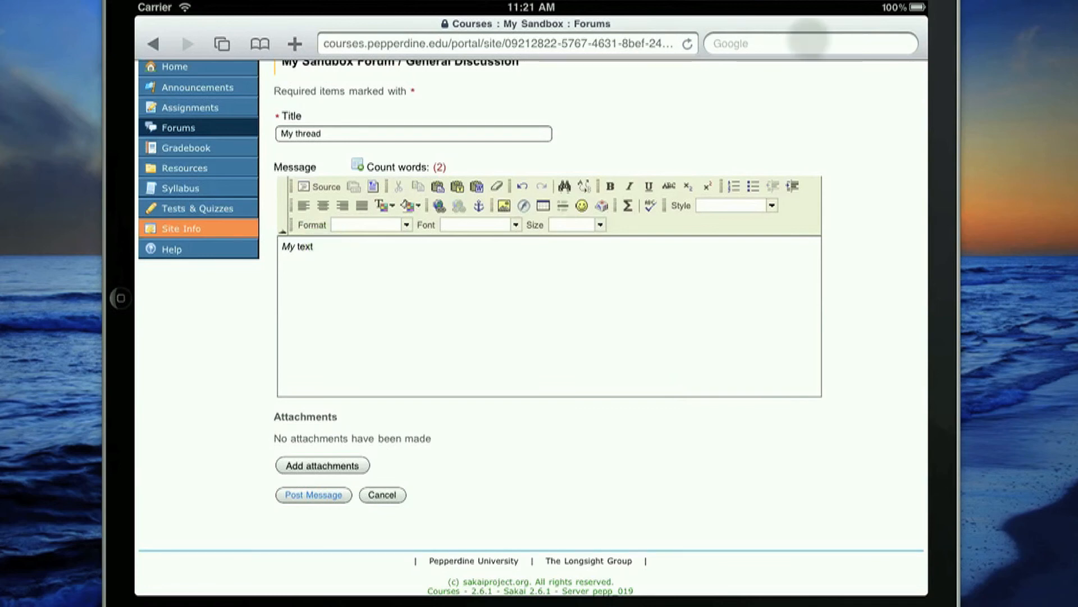
click(334, 252)
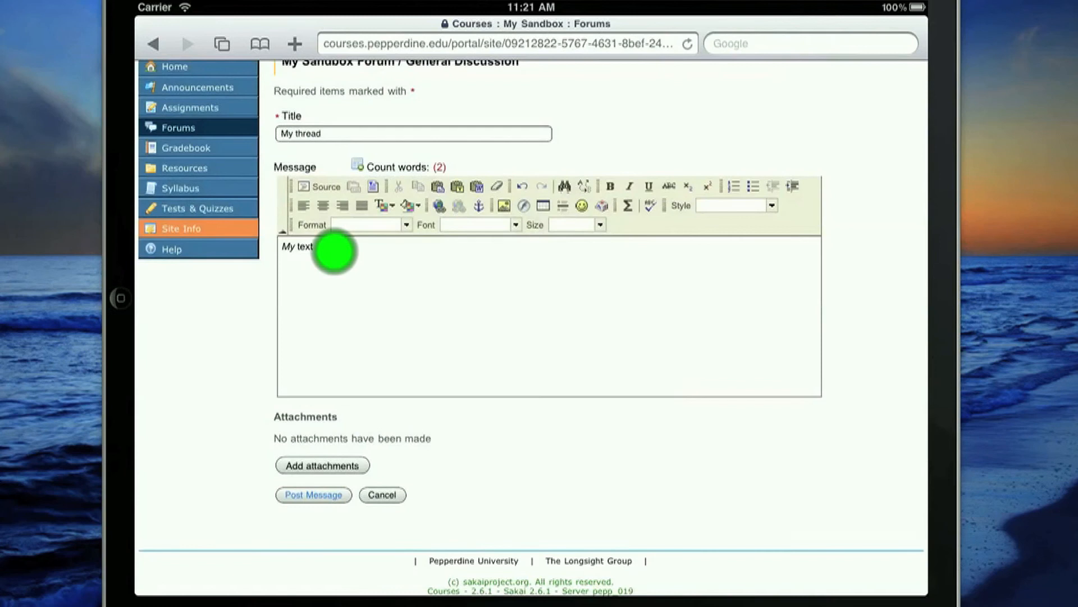